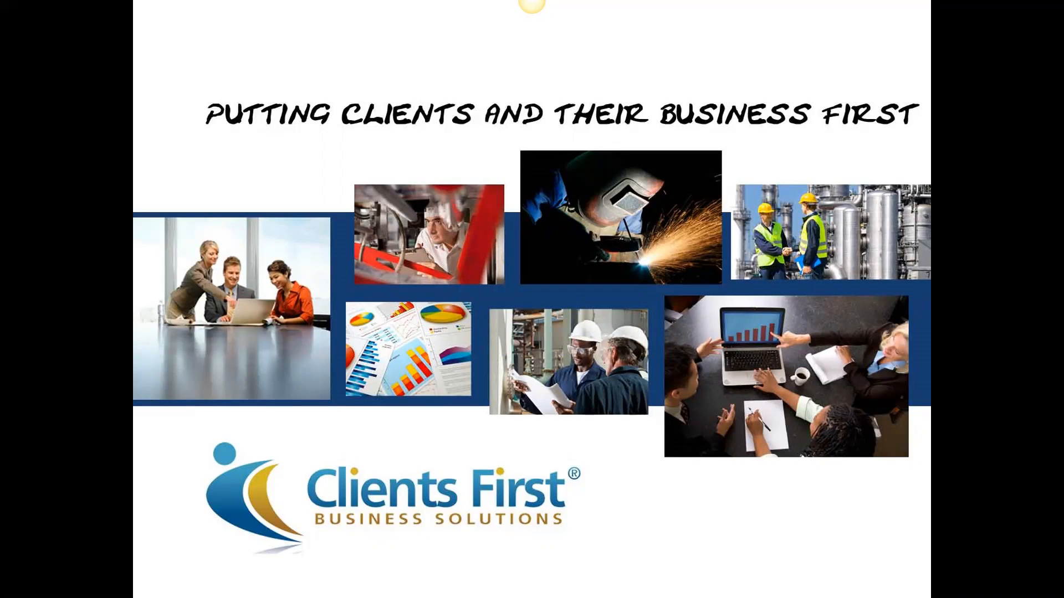
# - Advance from the intro slide to the Dynamics AX Role center home page
pyautogui.press('Right')
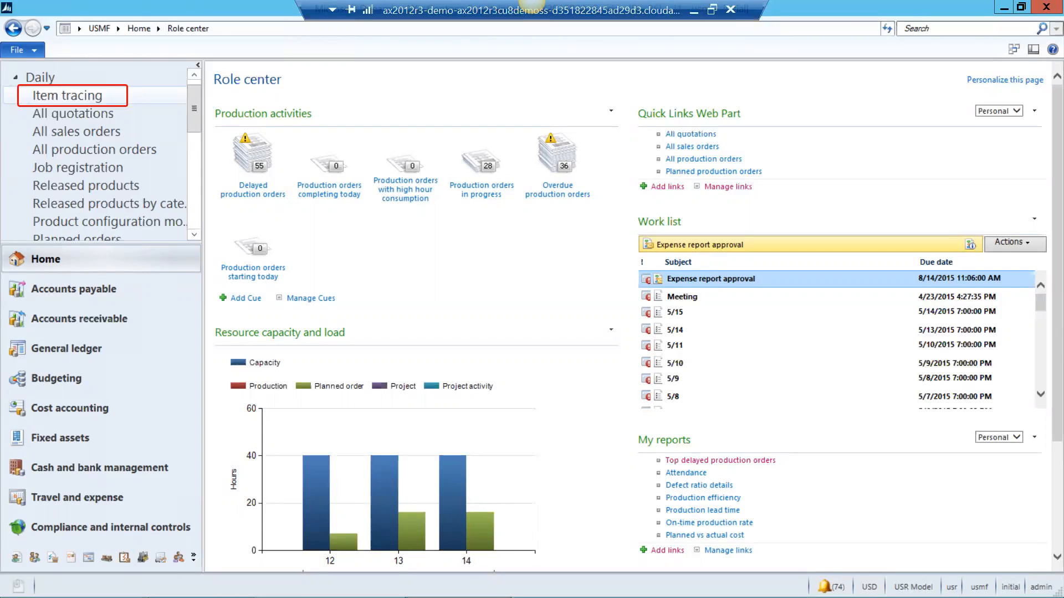
# - Open Item tracing from the Daily links, showing the backward trace for D0111
pyautogui.click(68, 95)
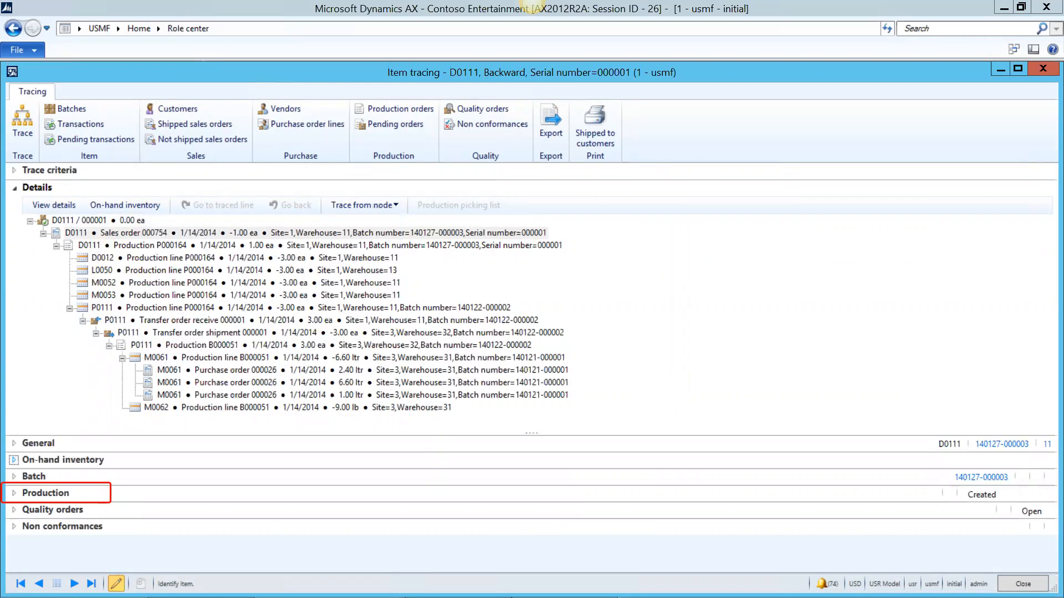
# - Expand the Production FastTab to show production P000164 for item D0111, status Started
pyautogui.click(45, 494)
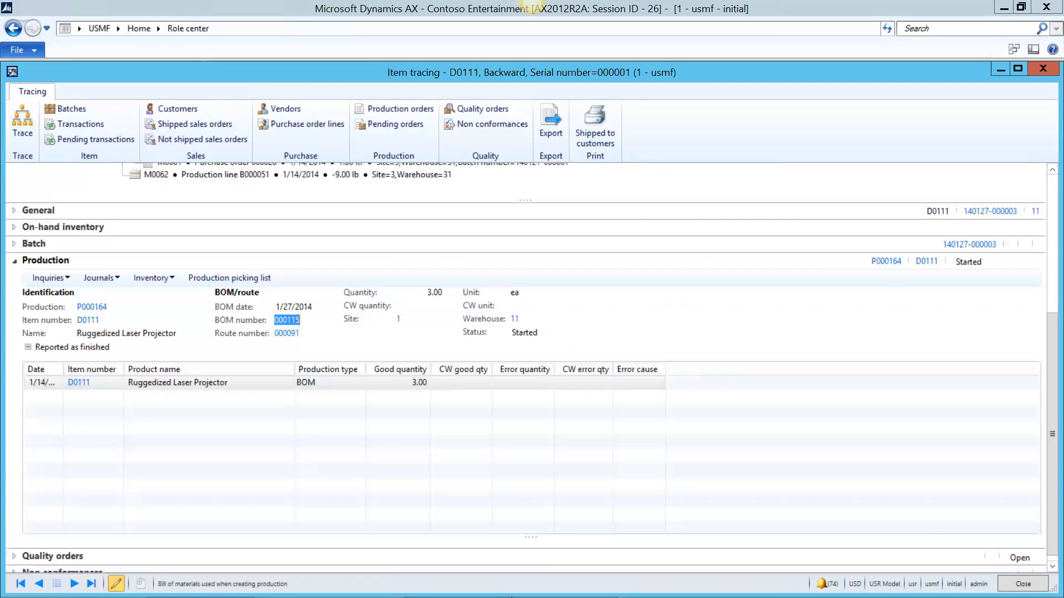